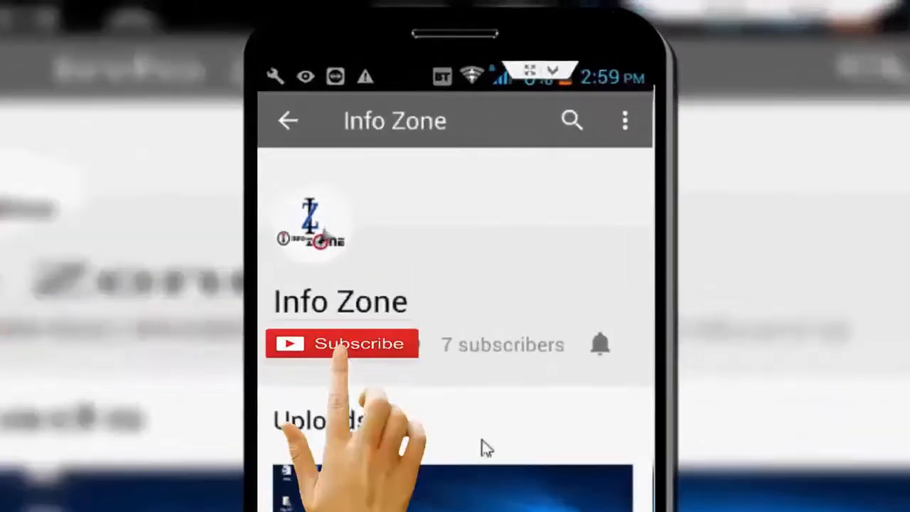
Reach the Date & time page via Start, Settings and Time & Language.
left_click(341, 343)
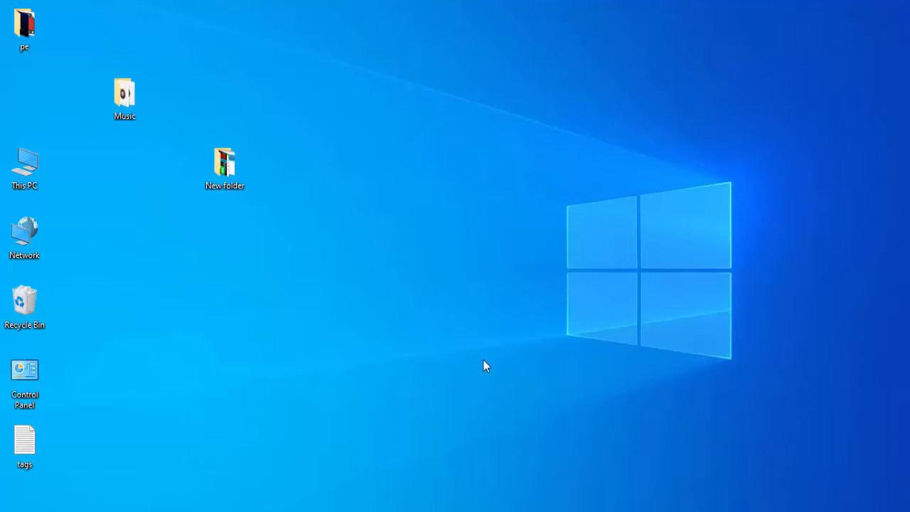
mouse_move(448, 375)
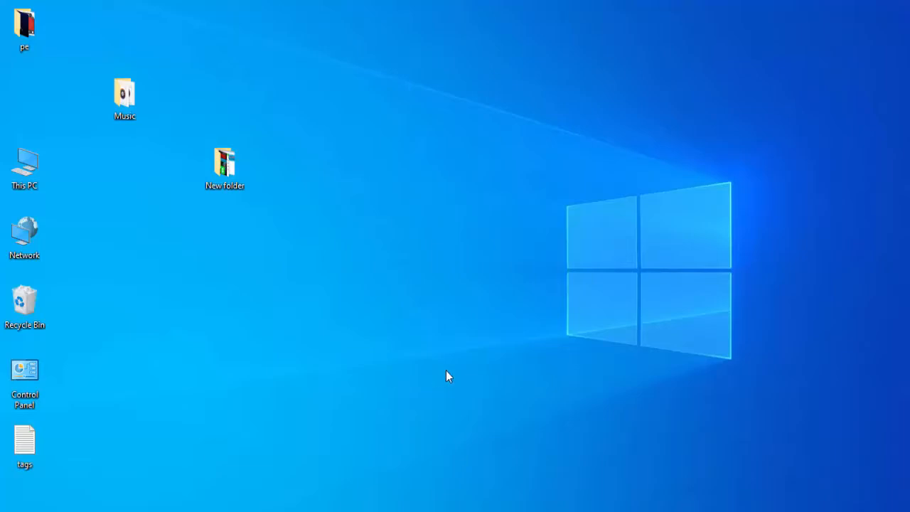
left_click(11, 505)
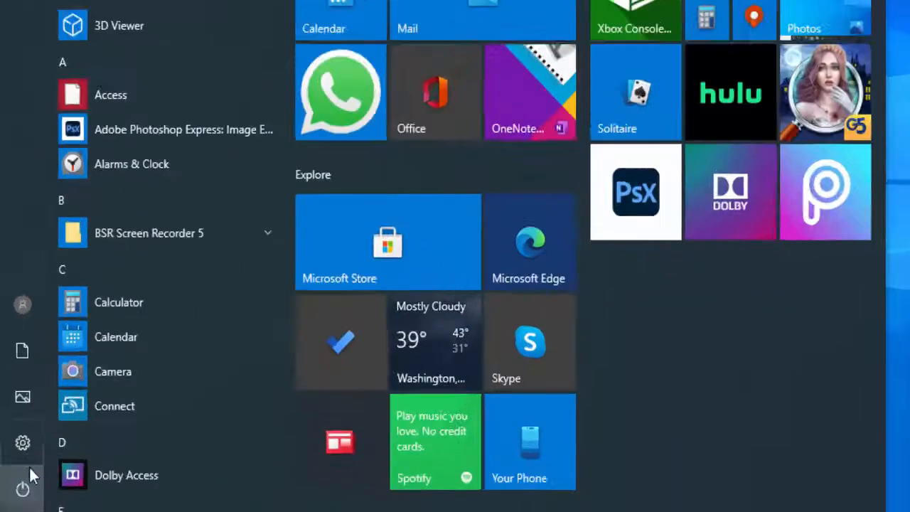
left_click(22, 444)
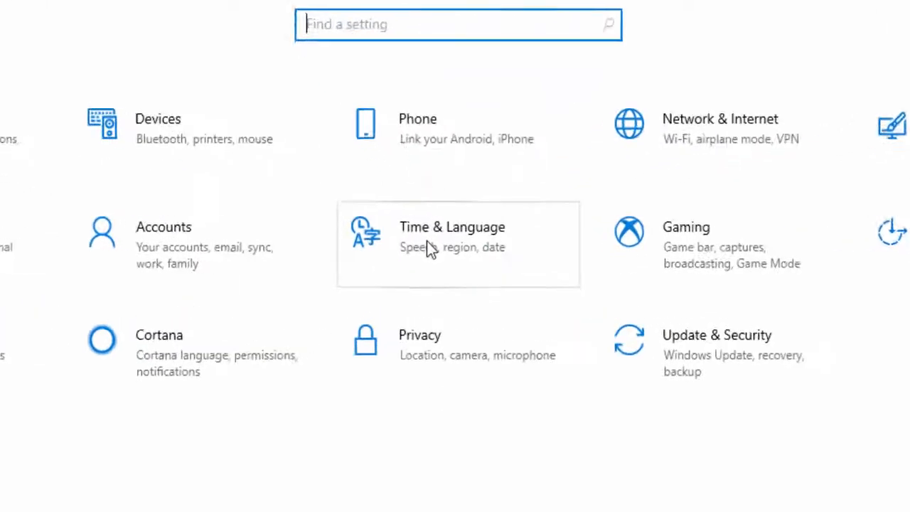
left_click(452, 236)
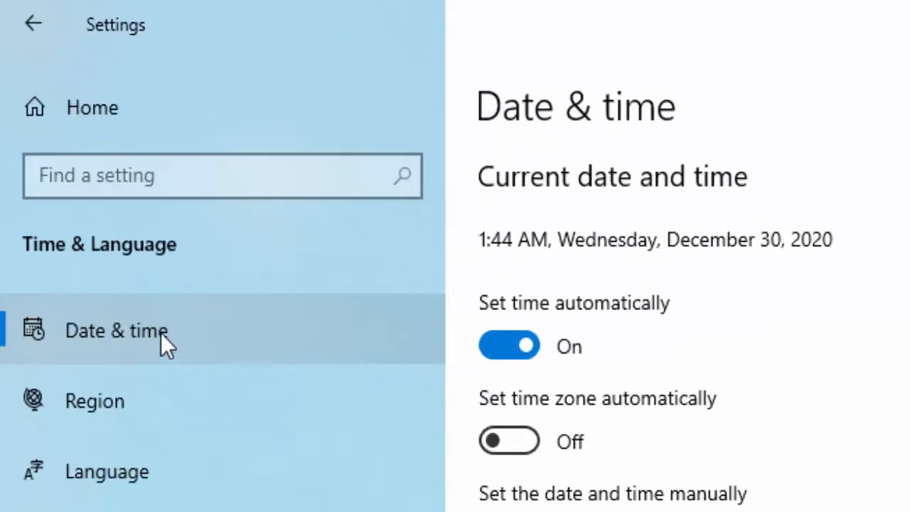
Toggle 'Set time automatically' off and back on to resync the clock.
left_click(509, 345)
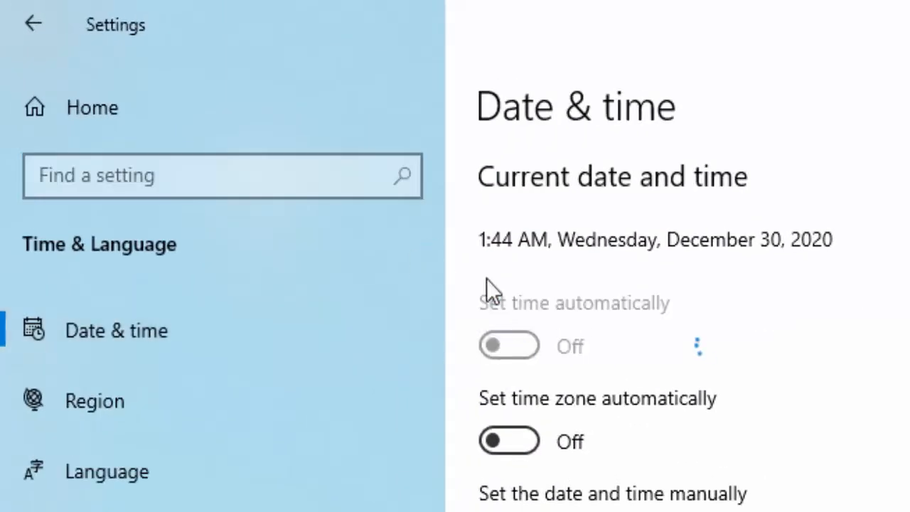
mouse_move(509, 347)
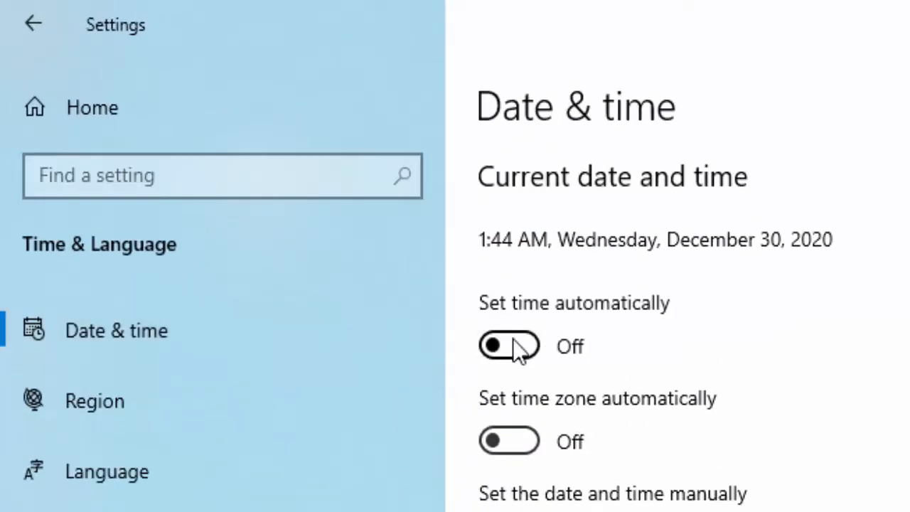
left_click(509, 345)
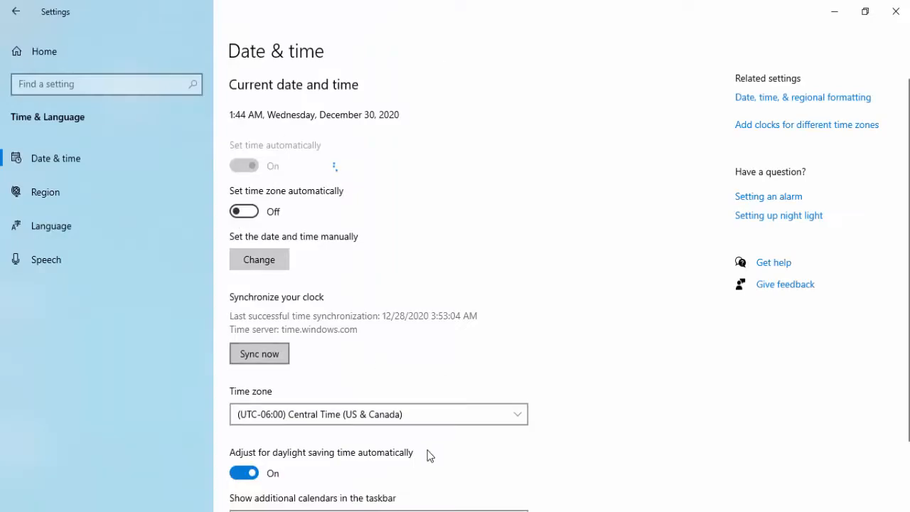
Set the time zone to (UTC+05:30) Chennai, Kolkata, Mumbai, New Delhi.
left_click(378, 414)
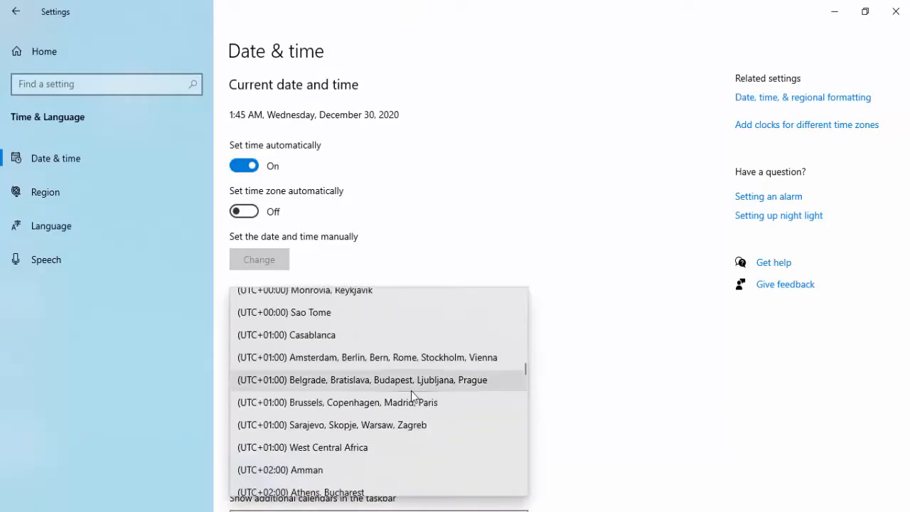
scroll("down", 3)
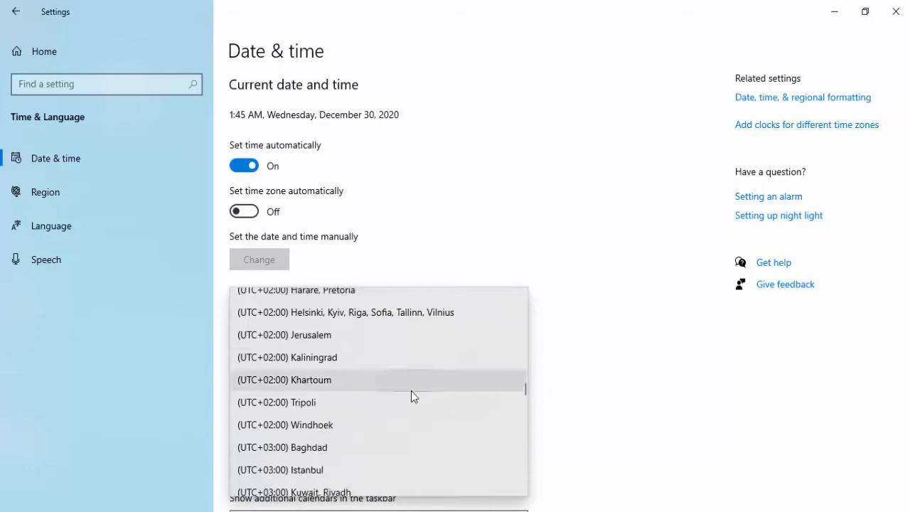
scroll("down", 3)
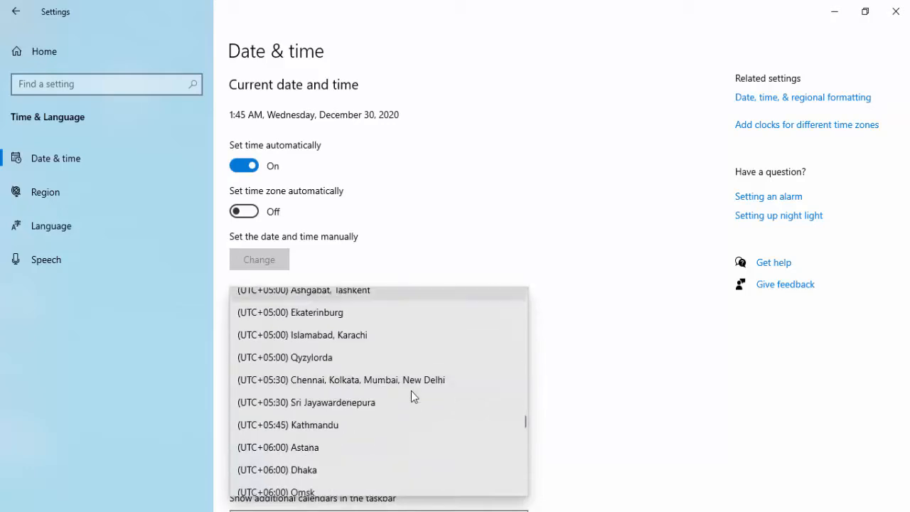
left_click(341, 378)
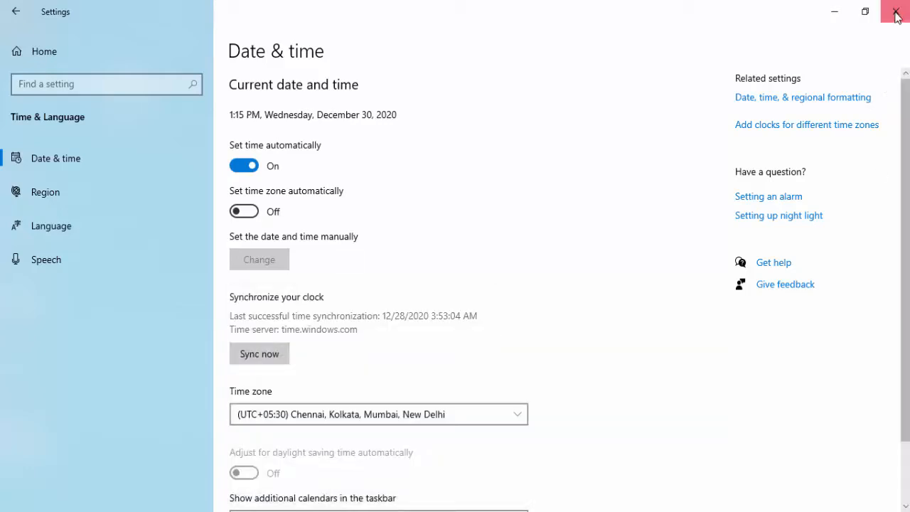
Close Settings and launch Command Prompt as administrator from a Start search for 'com'.
left_click(895, 12)
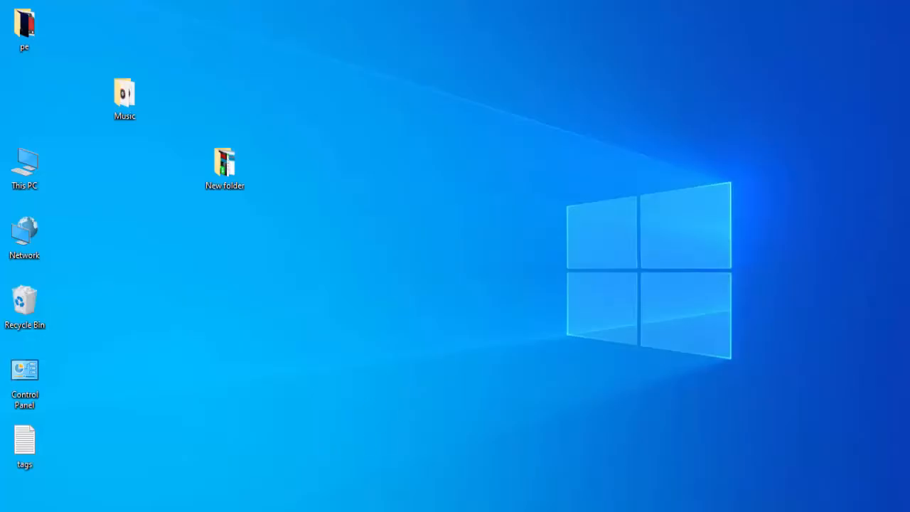
left_click(8, 504)
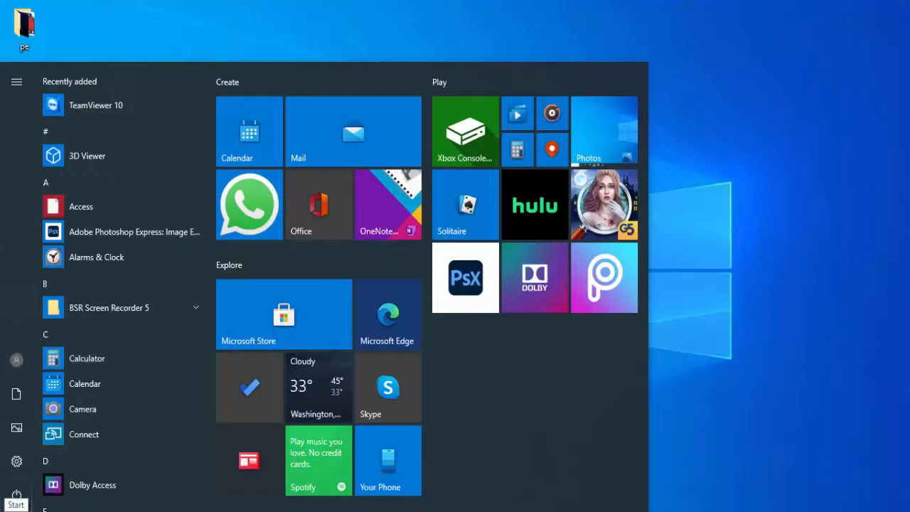
type("comma")
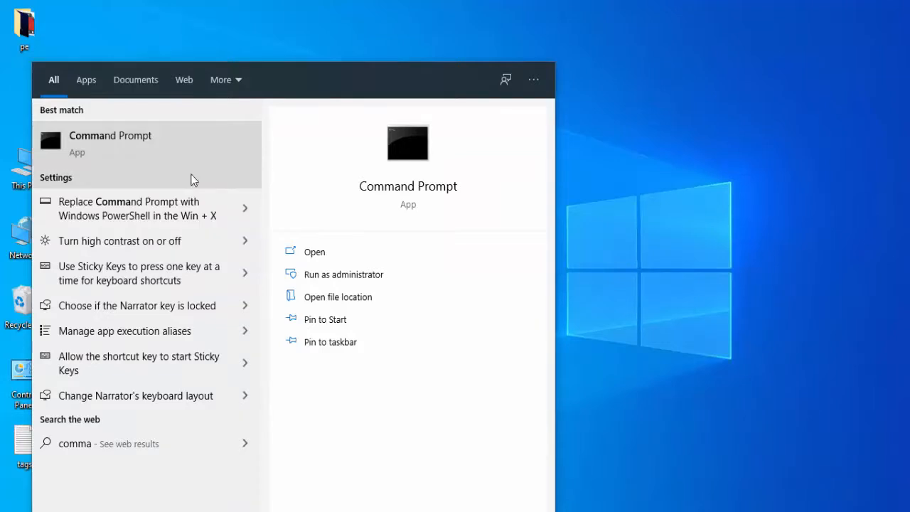
left_click(344, 274)
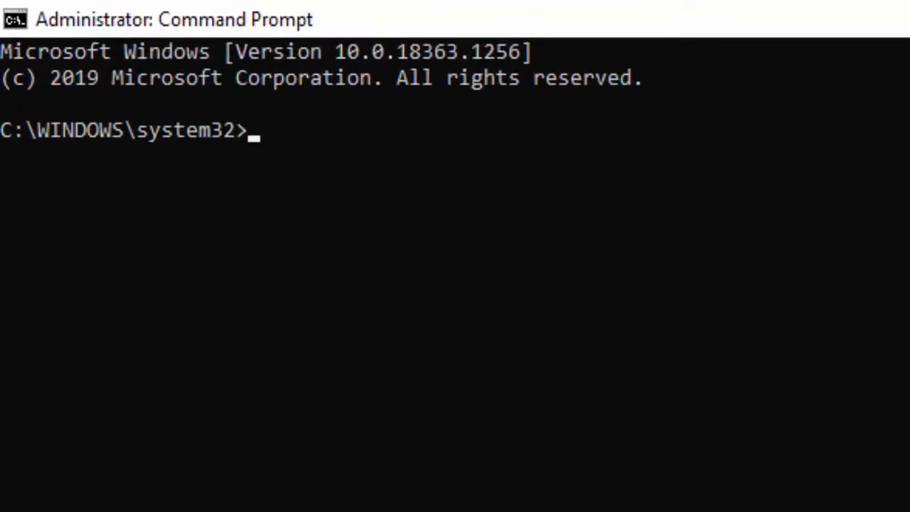
Run ipconfig /release and ipconfig /flushdns to clear the DNS resolver cache.
type("ipconfi")
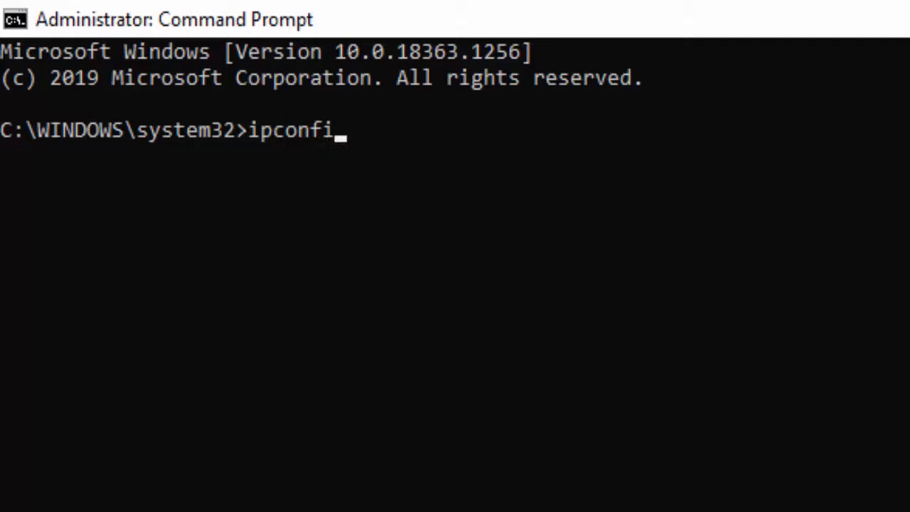
type("g /release")
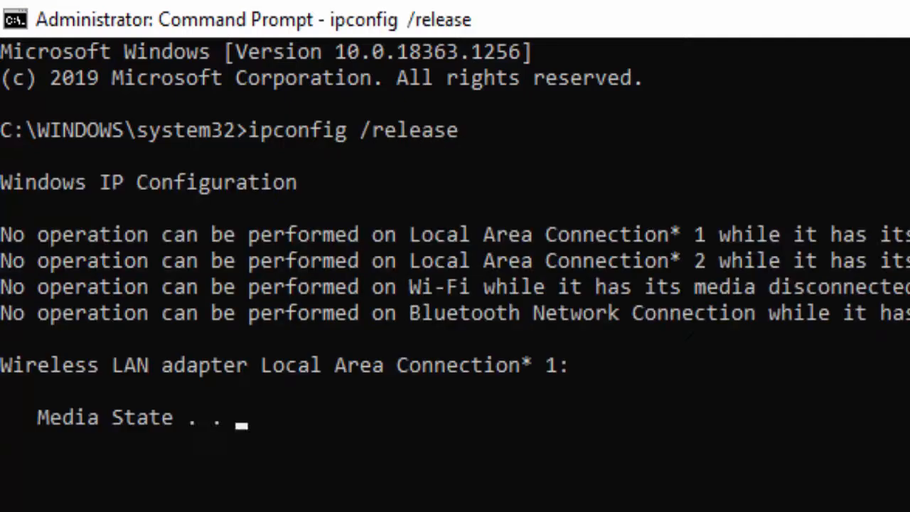
scroll("down", 3)
type("ipc")
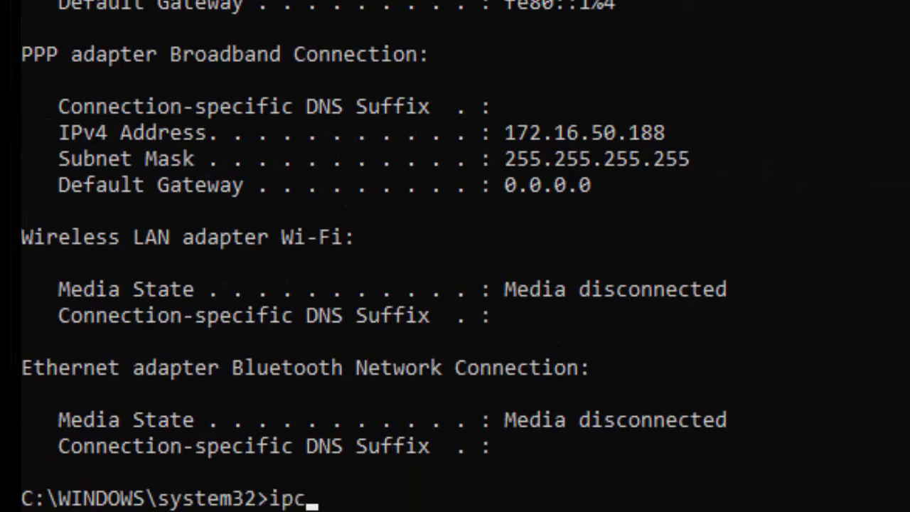
type("onfig /")
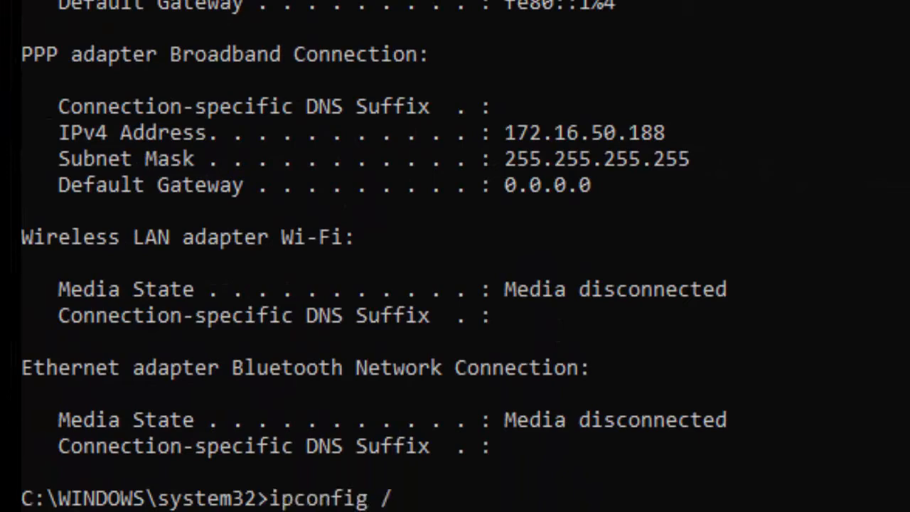
type("flushdns")
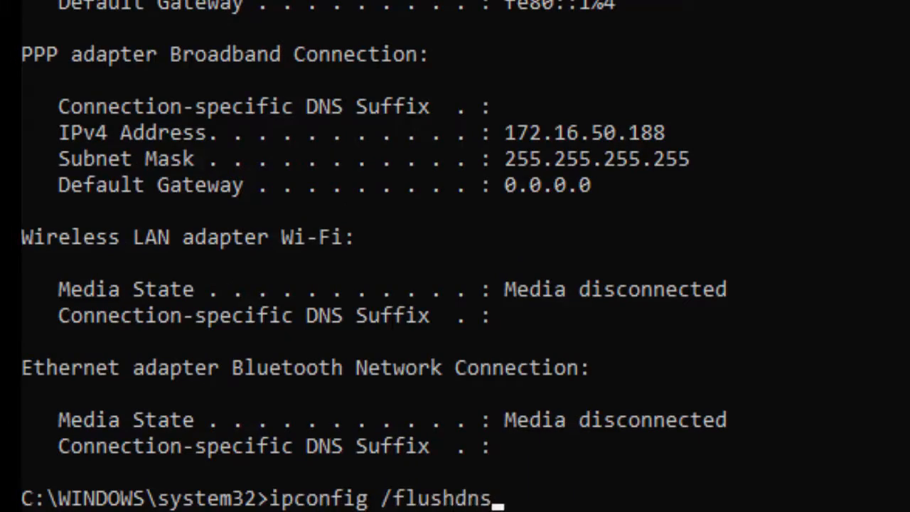
key("Return")
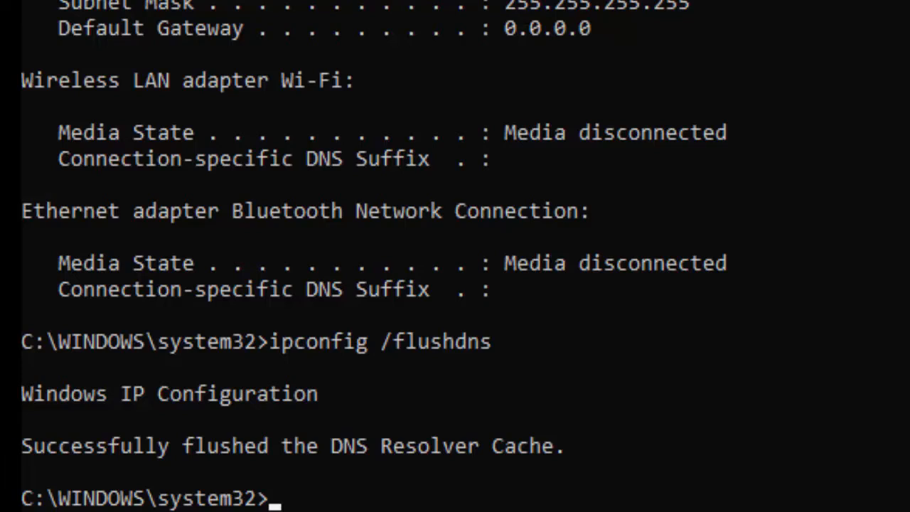
Enter ipconfig /renew to renew the IP address.
type("ipcon")
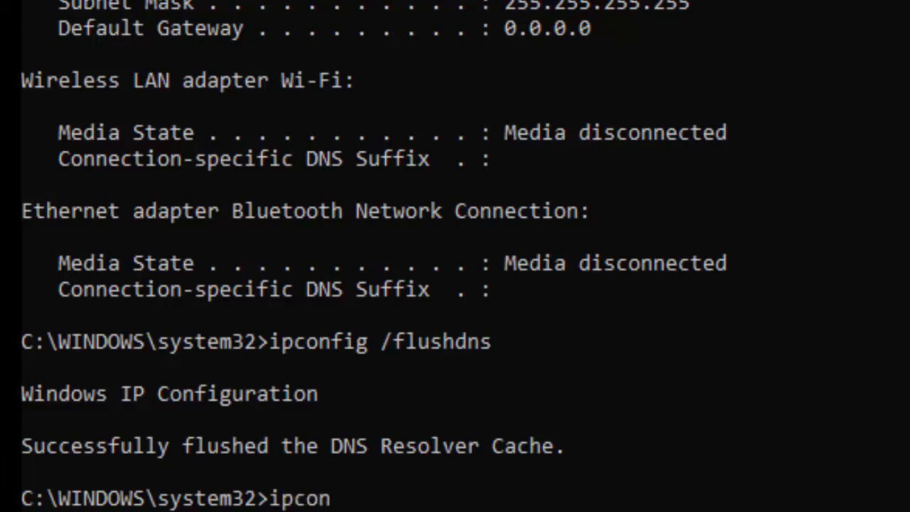
type("fig")
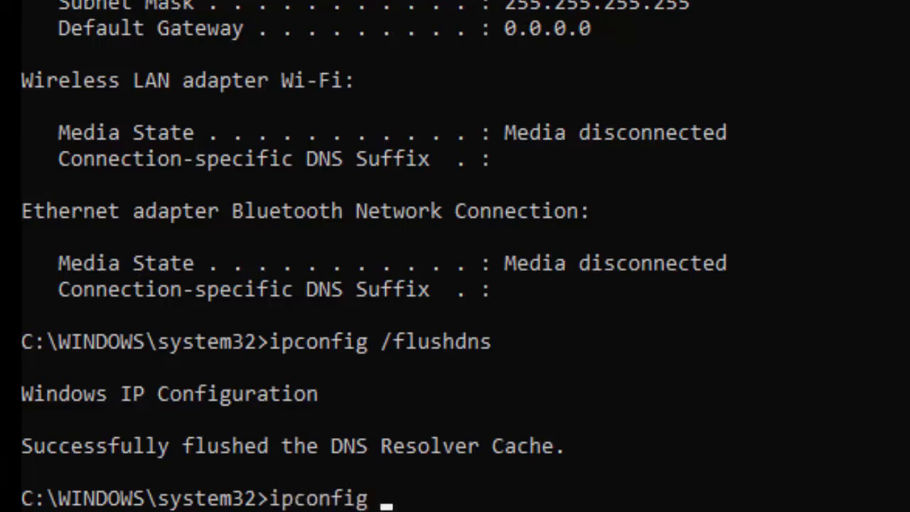
type("/renew")
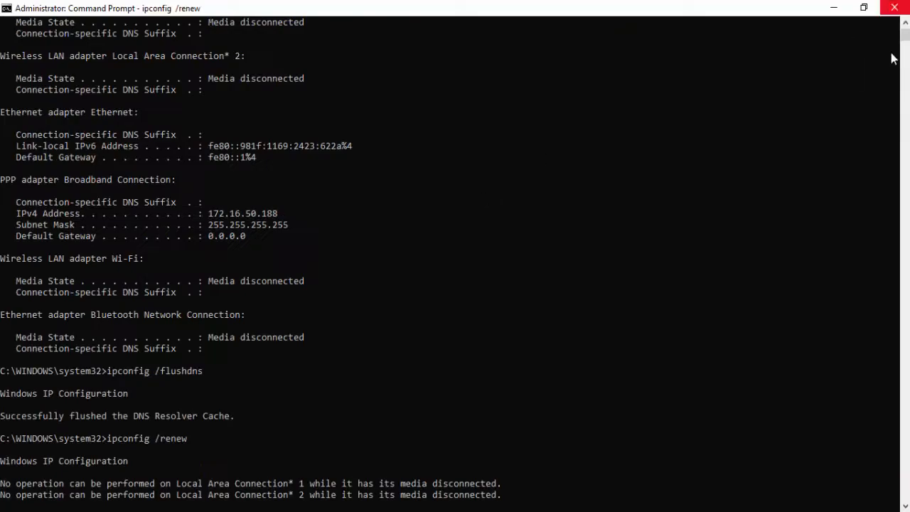
Close the old window and open a fresh administrator Command Prompt from a 'comm' search.
left_click(892, 9)
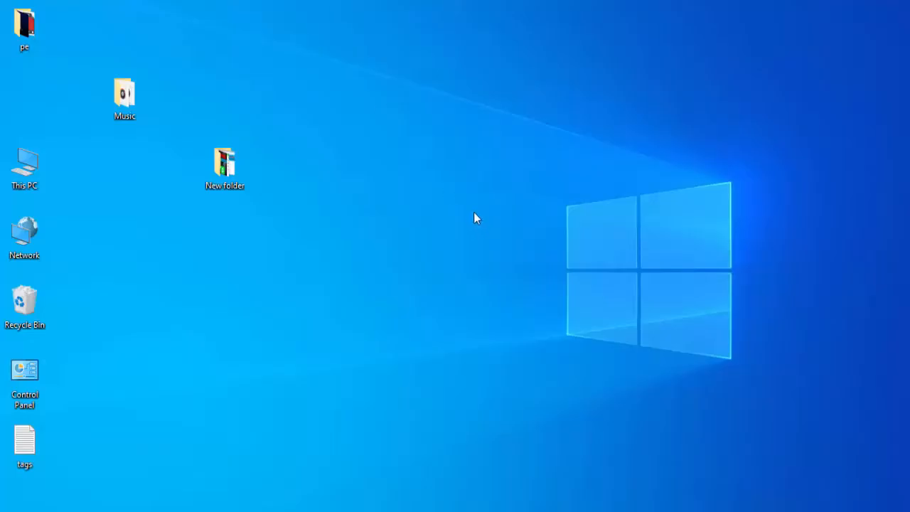
mouse_move(264, 482)
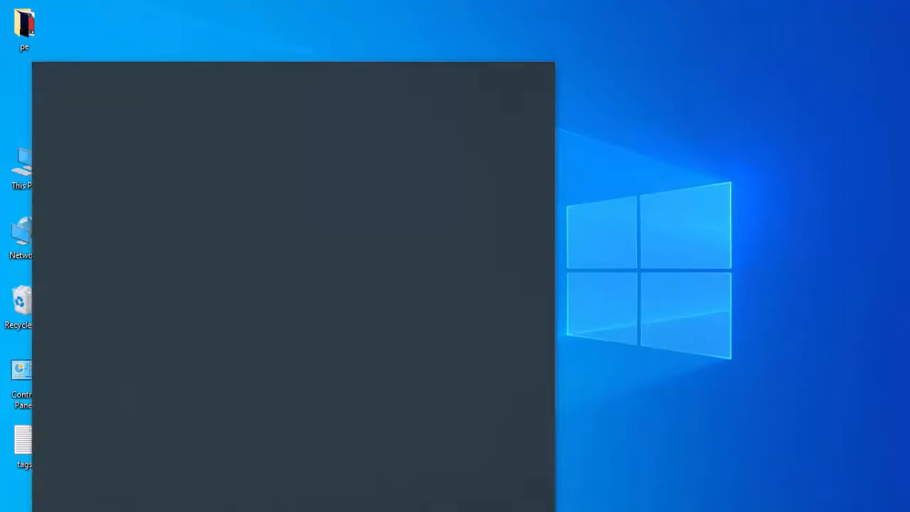
type("comm")
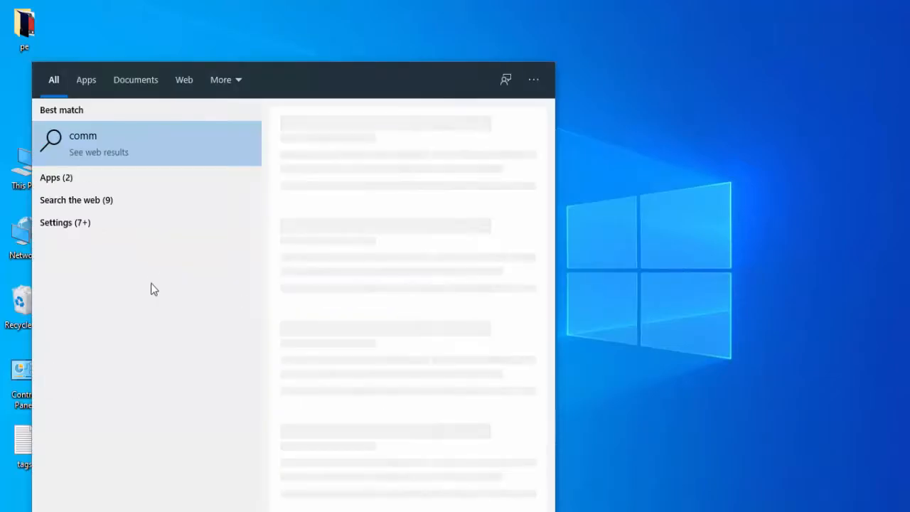
right_click(111, 142)
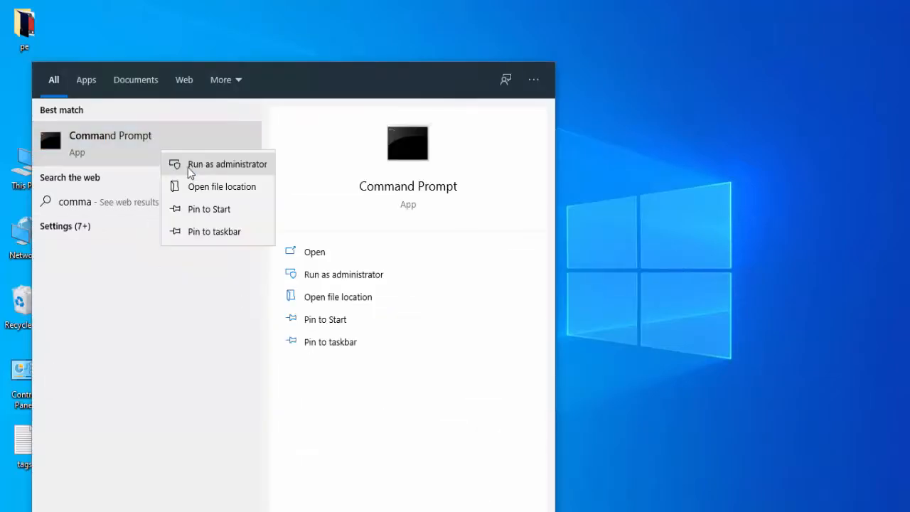
mouse_move(208, 173)
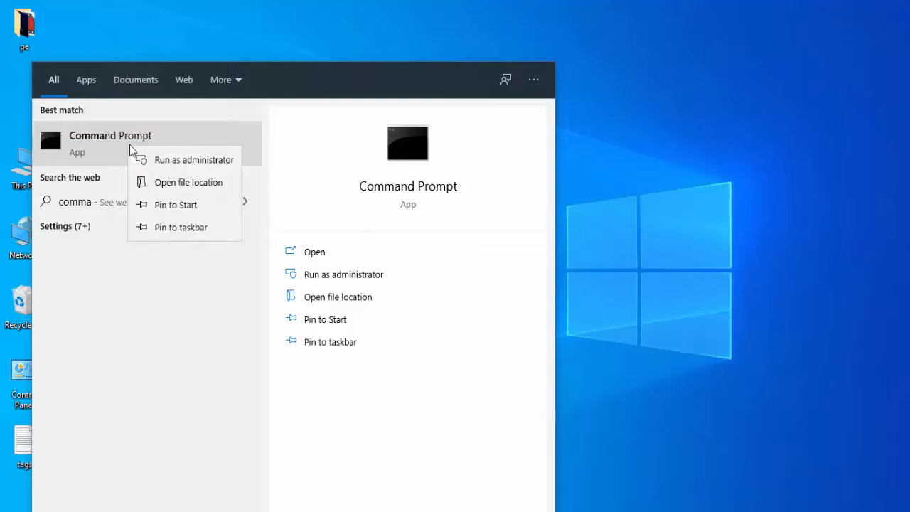
left_click(193, 159)
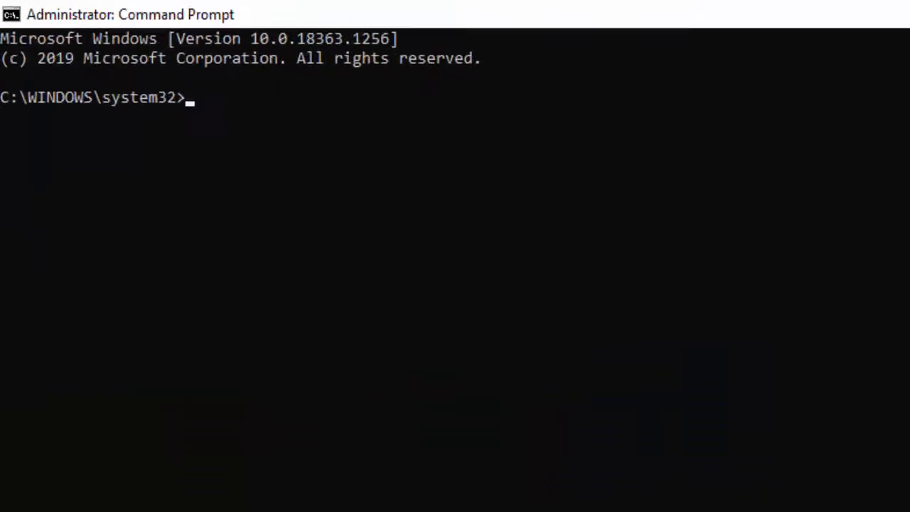
Run netsh winsock reset in the Command Prompt.
type("netsh w")
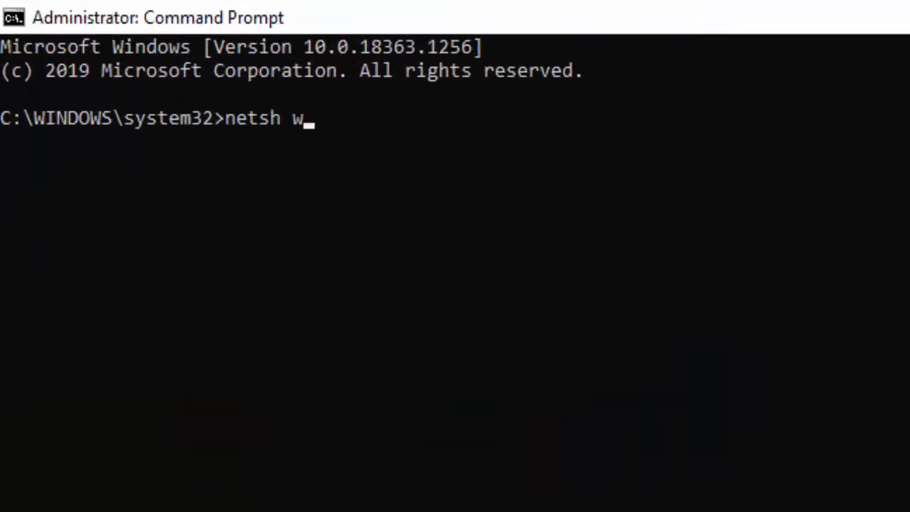
type("insock")
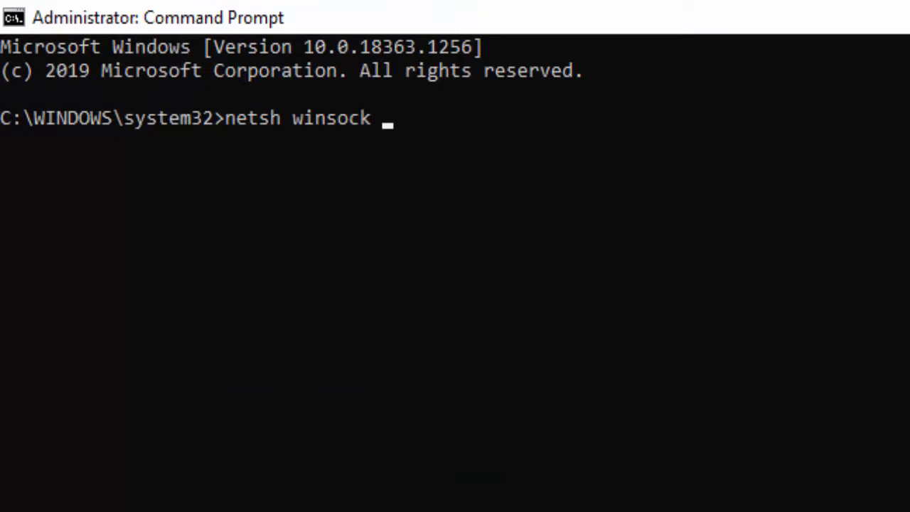
type("reset")
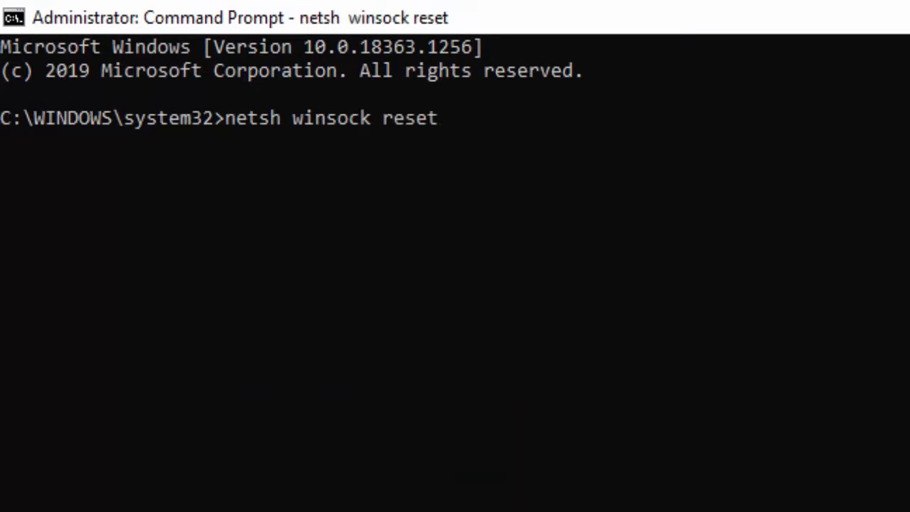
key("Return")
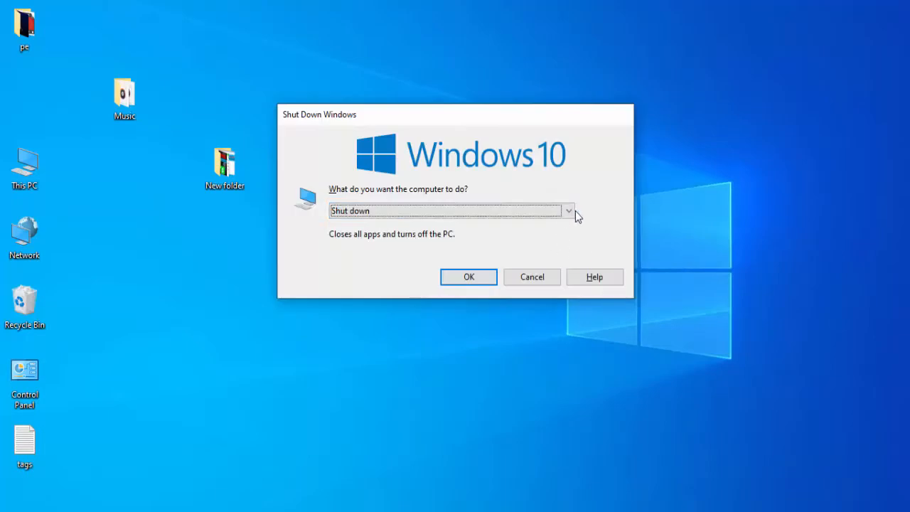
Choose Restart as the action in the Windows shutdown dialog.
left_click(569, 210)
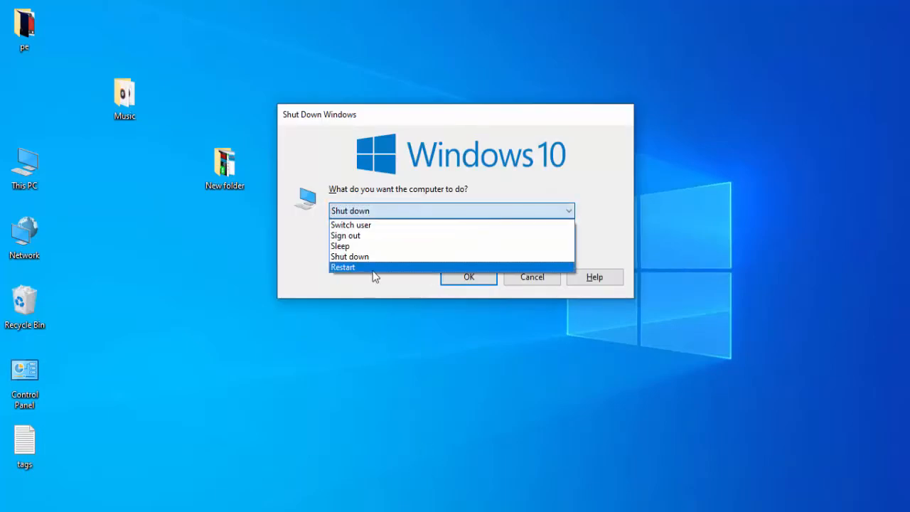
left_click(344, 267)
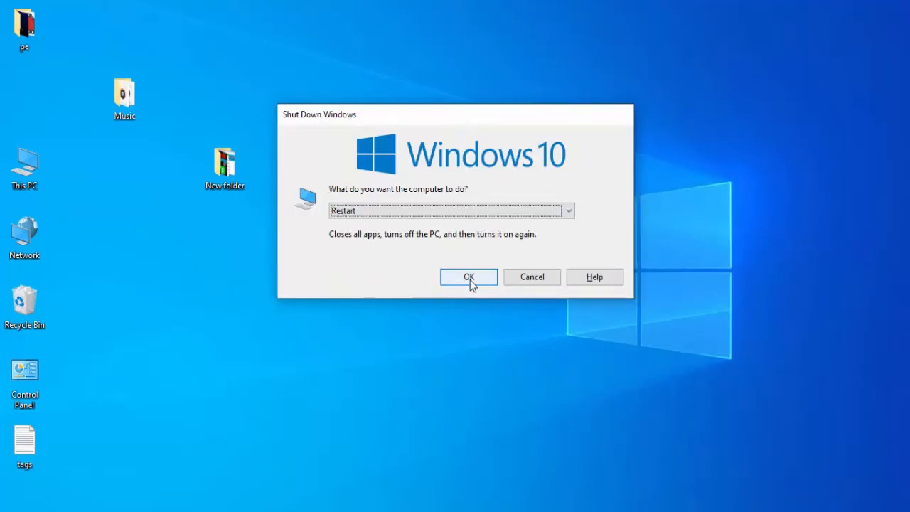